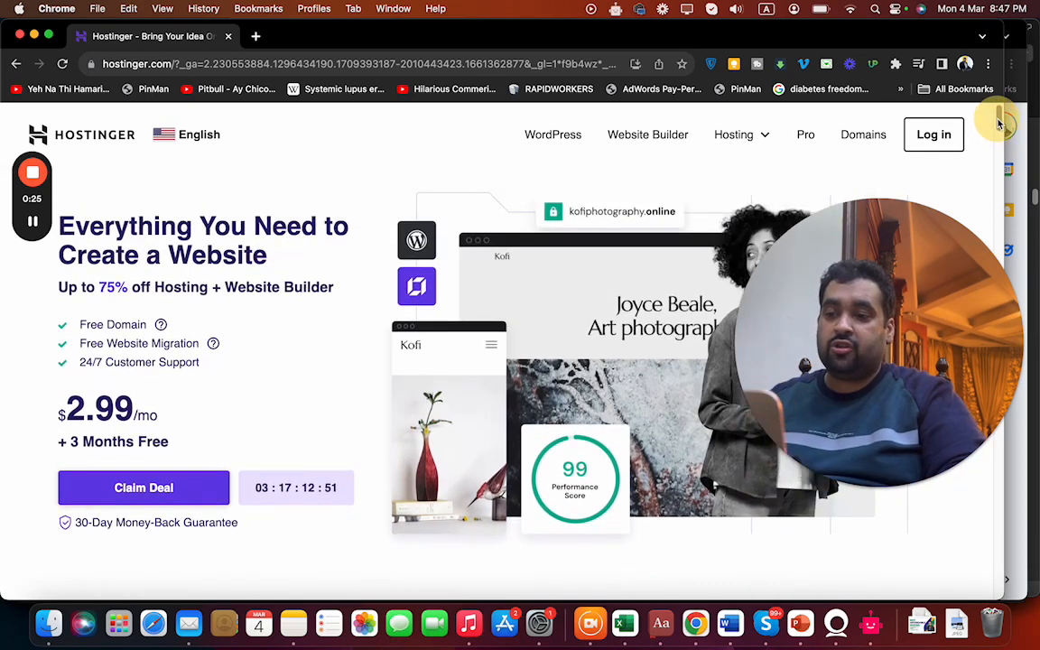
- Scroll through the Hostinger pricing page to the Premium hosting plan
{"action": "scroll", "scroll_direction": "down", "scroll_amount": 3}
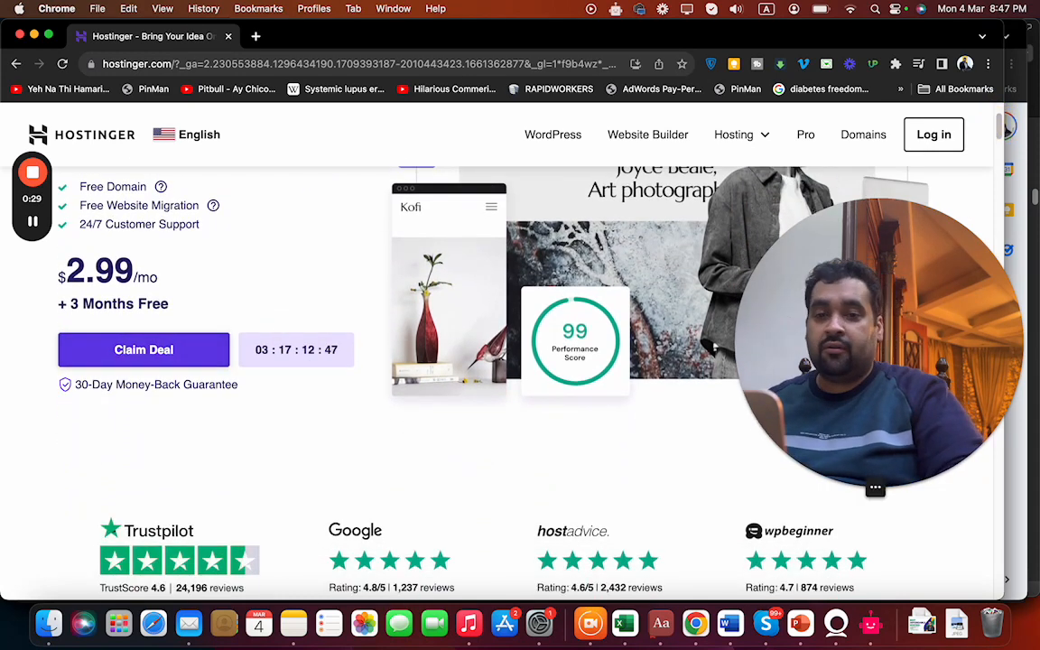
{"action": "scroll", "scroll_direction": "down", "scroll_amount": 3}
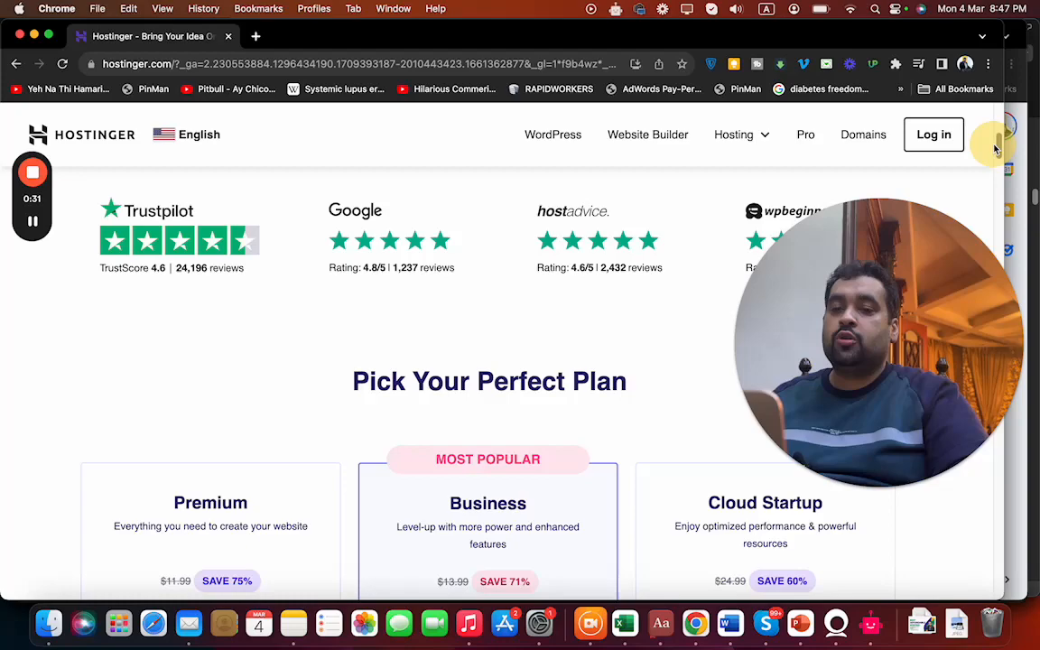
{"action": "scroll", "scroll_direction": "down", "scroll_amount": 3}
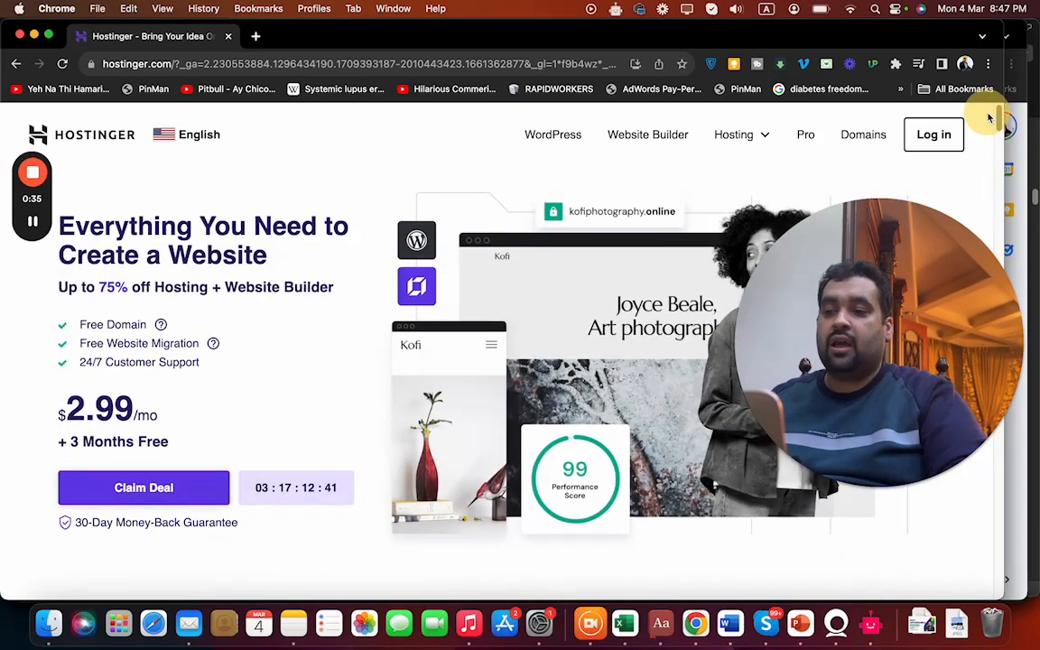
{"action": "scroll", "scroll_direction": "down", "scroll_amount": 3}
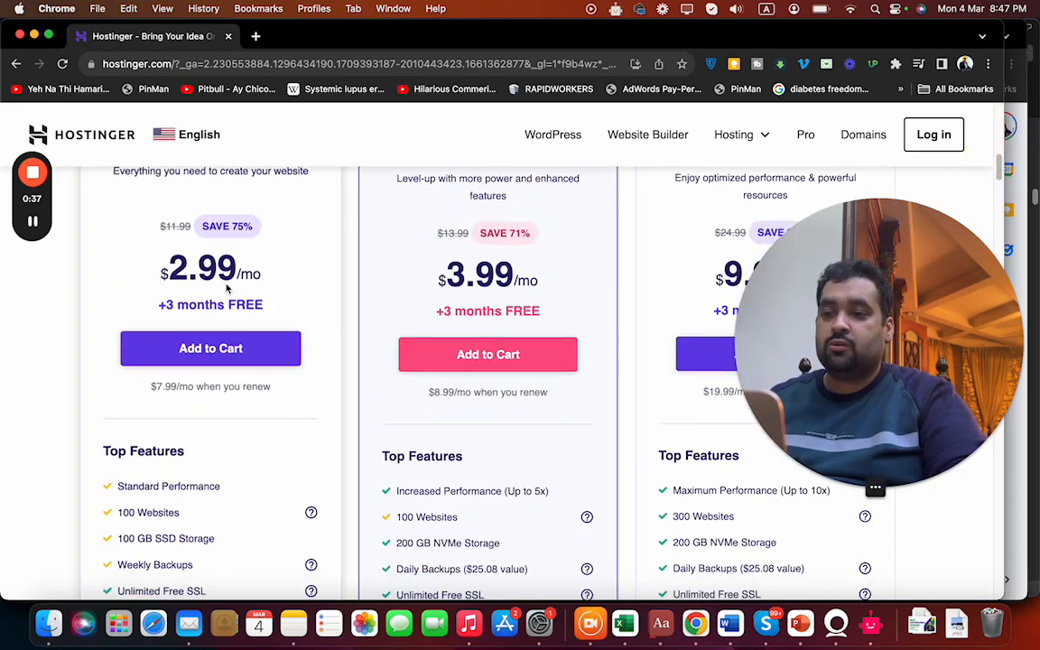
{"action": "scroll", "scroll_direction": "up", "scroll_amount": 3}
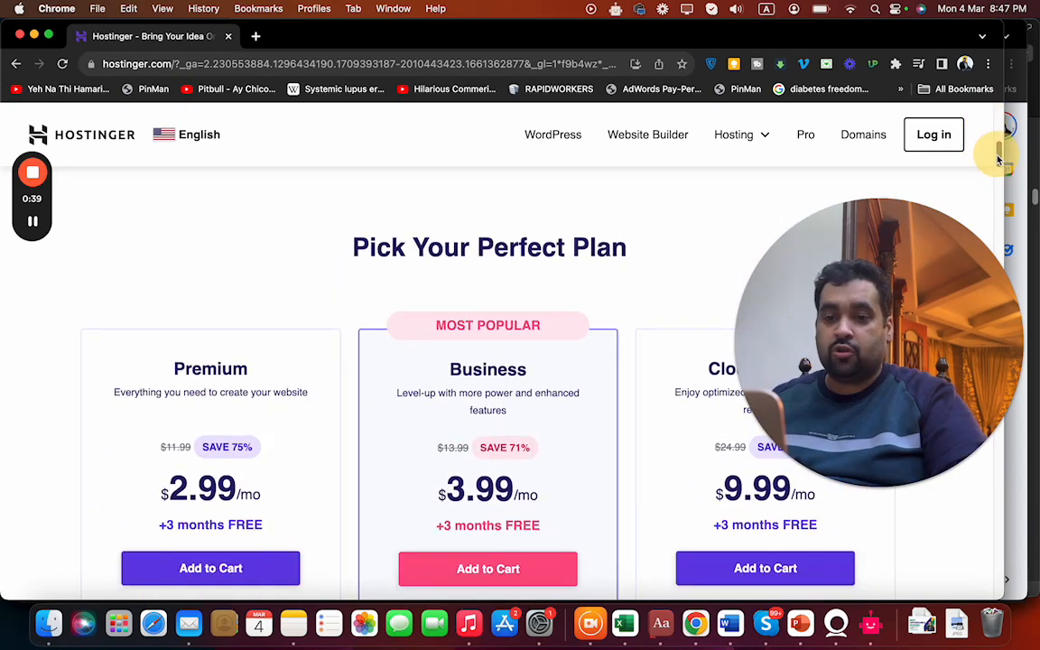
{"action": "scroll", "scroll_direction": "down", "scroll_amount": 3}
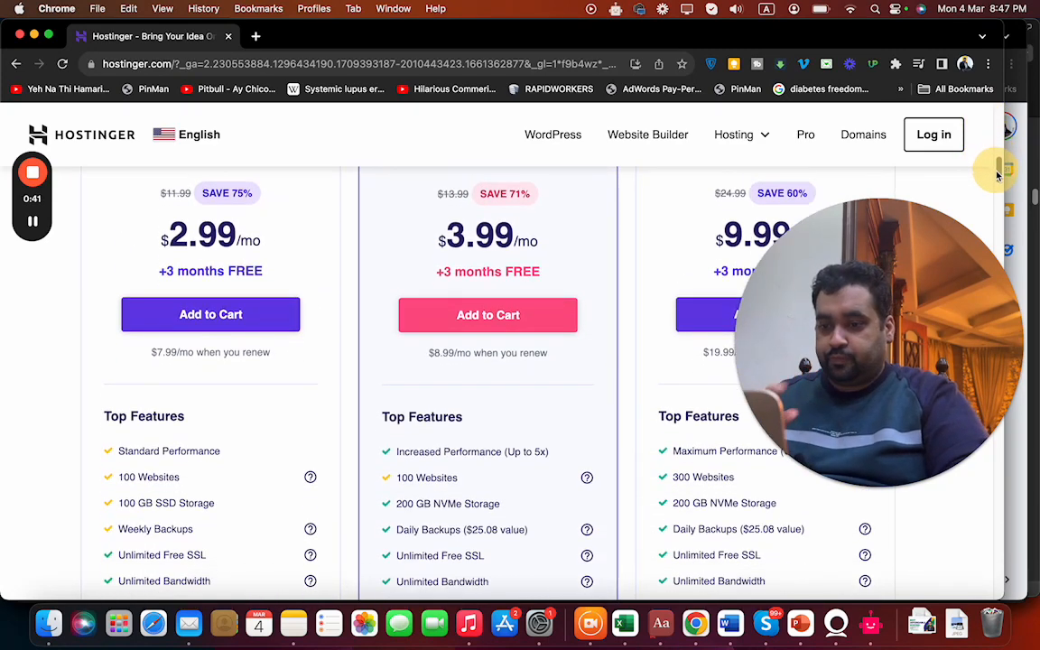
{"action": "scroll", "scroll_direction": "down", "scroll_amount": 3}
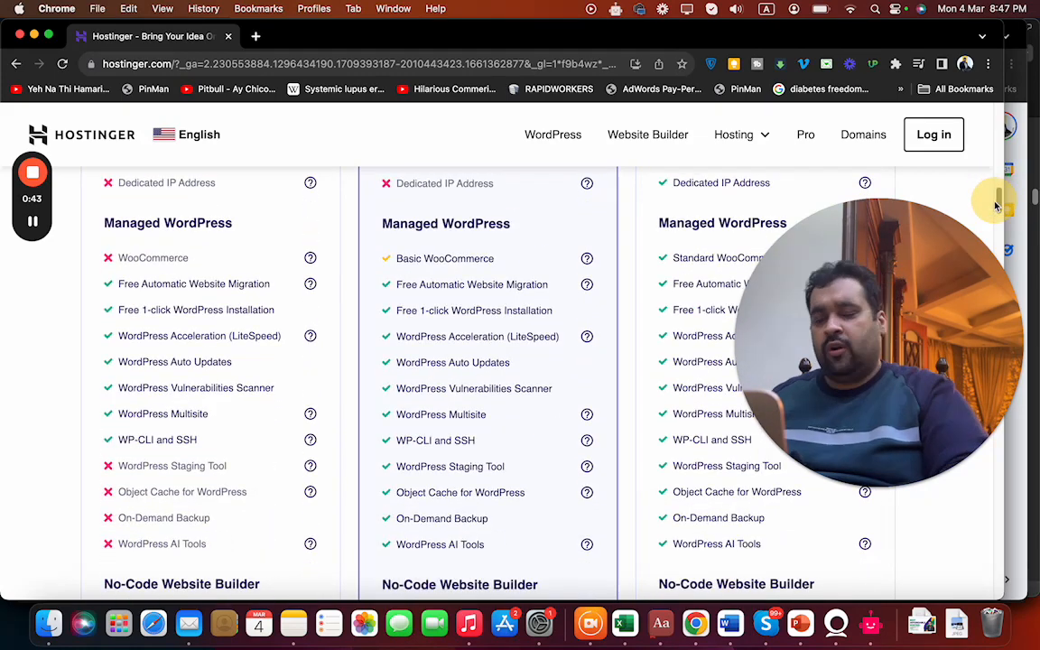
{"action": "scroll", "scroll_direction": "down", "scroll_amount": 3}
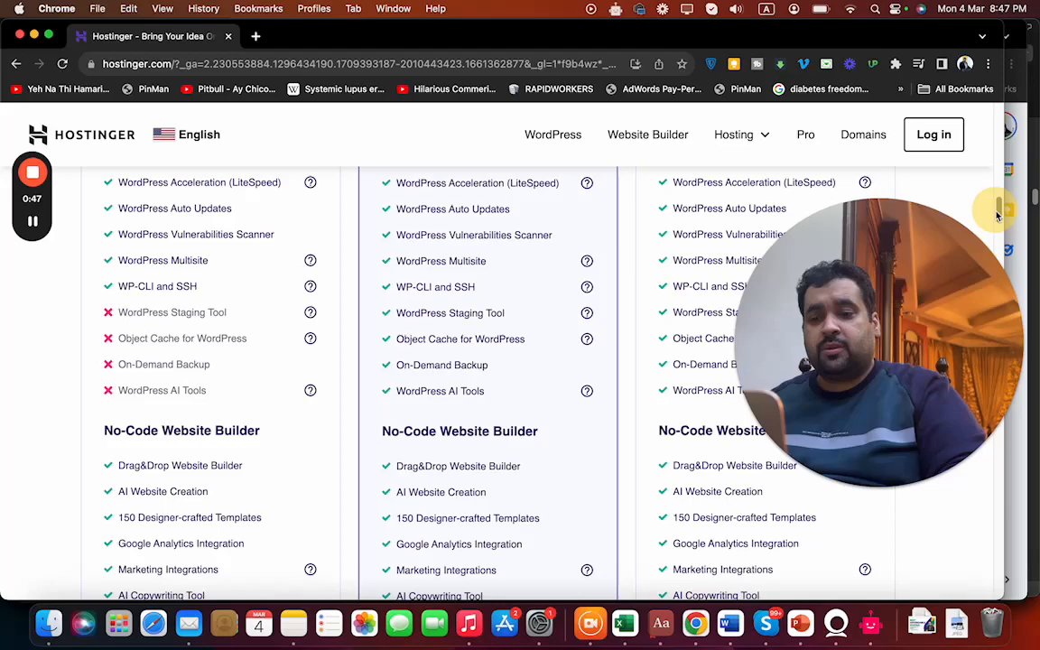
{"action": "scroll", "scroll_direction": "down", "scroll_amount": 3}
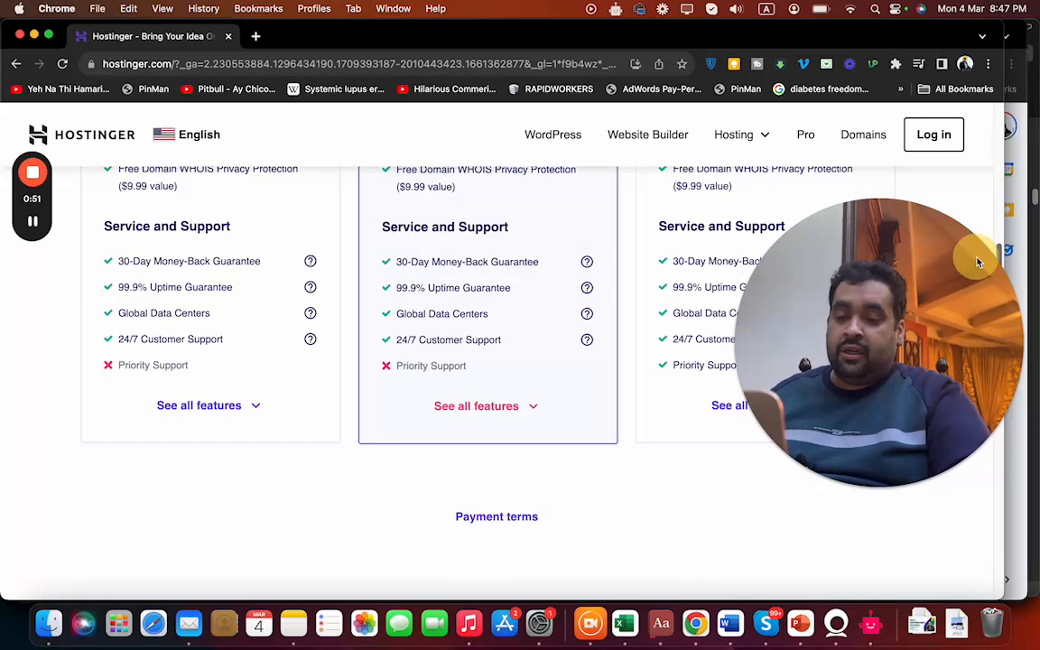
{"action": "scroll", "scroll_direction": "down", "scroll_amount": 3}
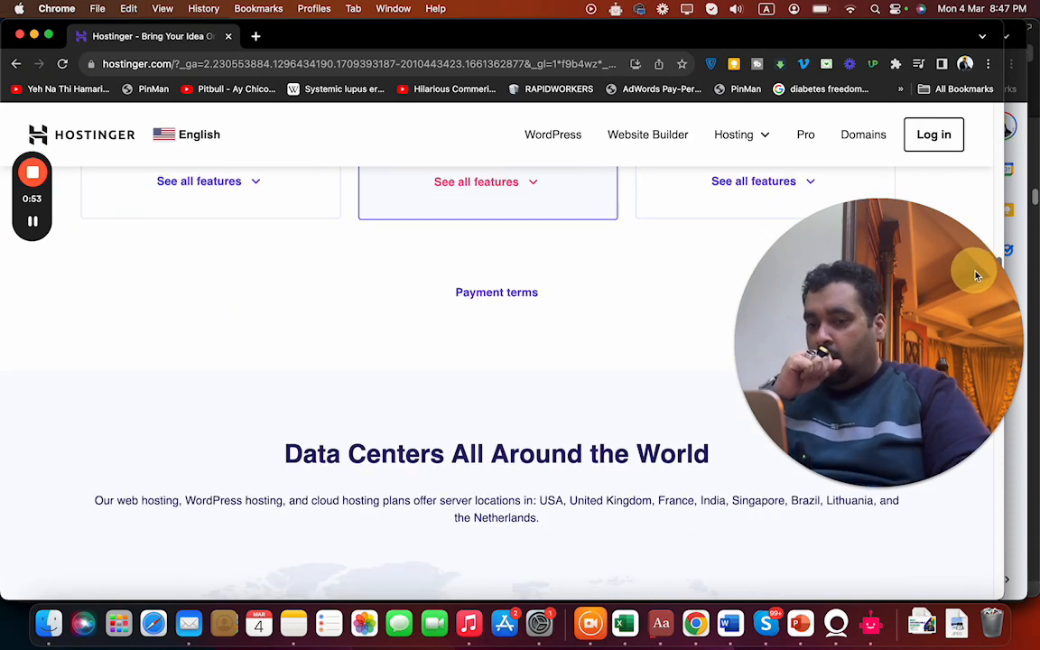
{"action": "scroll", "scroll_direction": "down", "scroll_amount": 3}
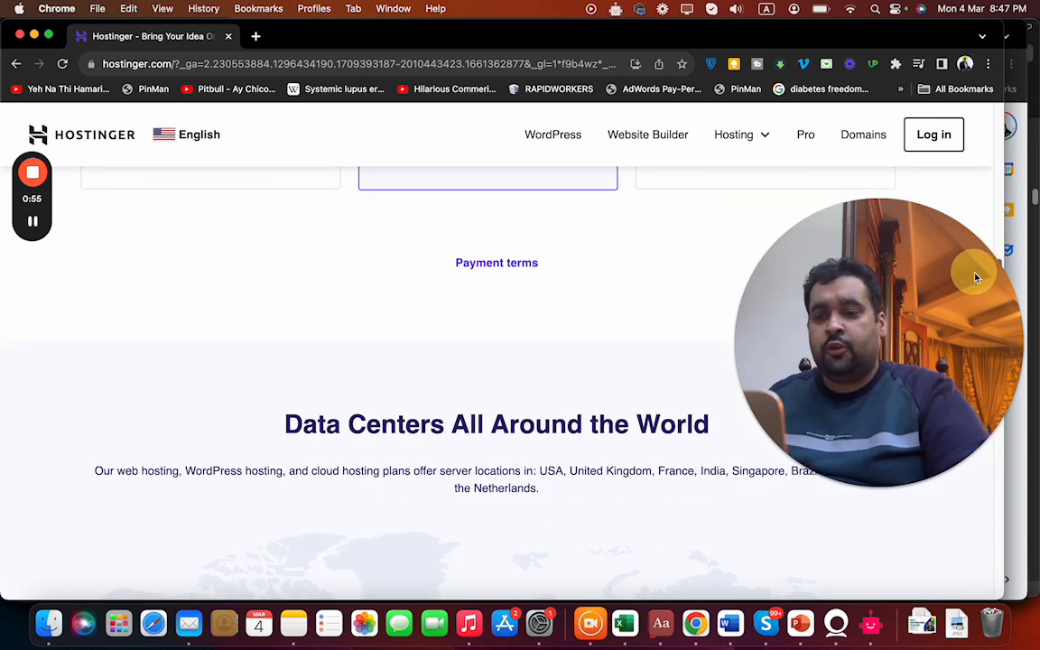
{"action": "scroll", "scroll_direction": "down", "scroll_amount": 3}
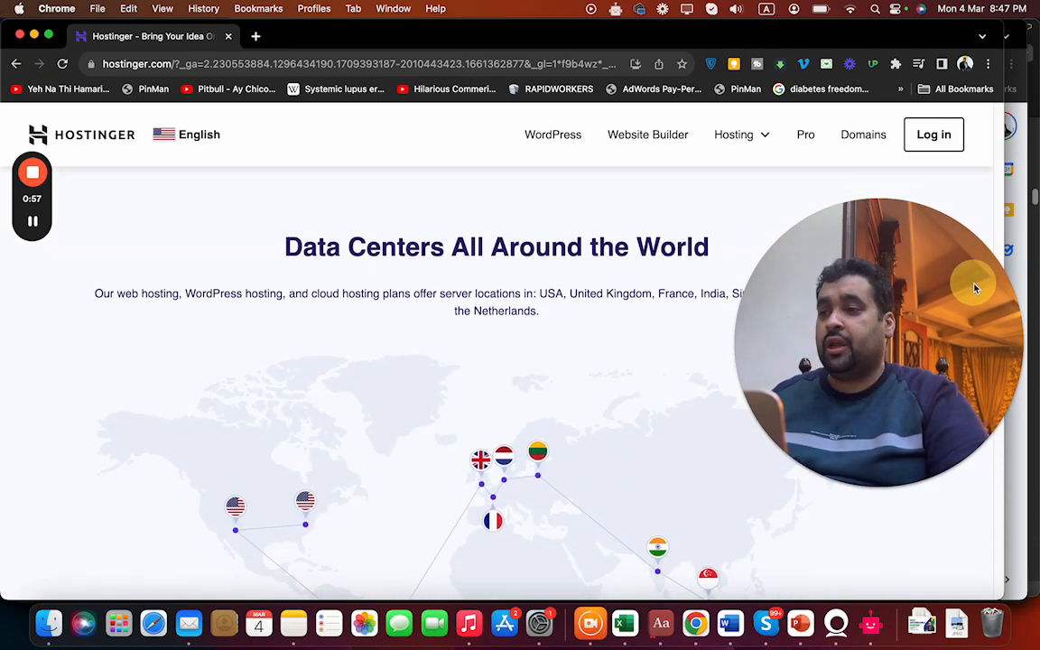
{"action": "scroll", "scroll_direction": "down", "scroll_amount": 3}
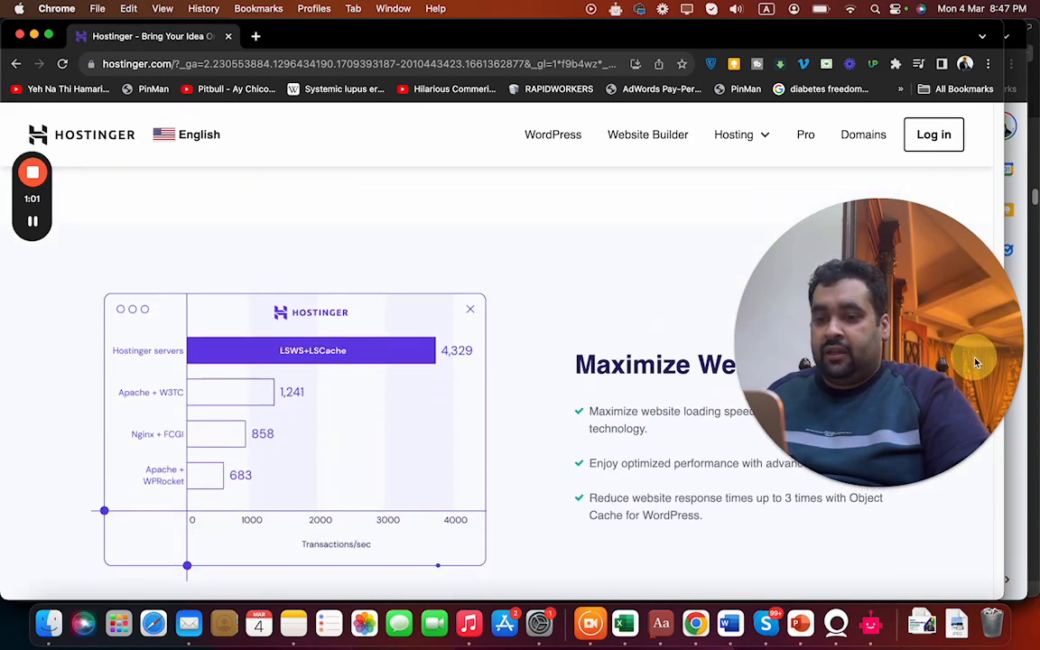
{"action": "scroll", "scroll_direction": "down", "scroll_amount": 3}
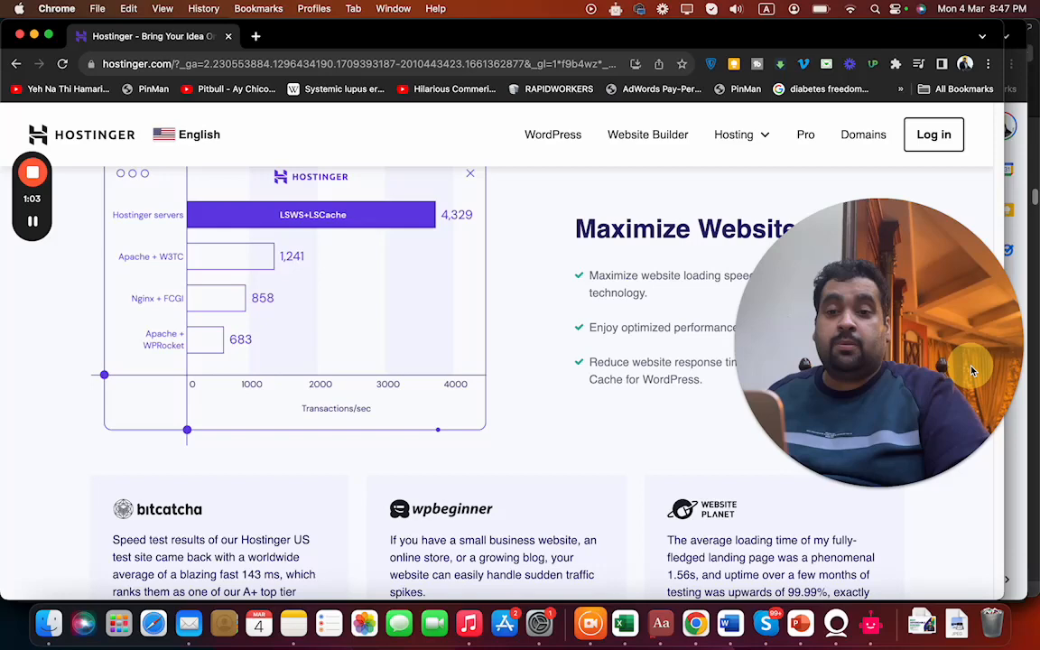
{"action": "scroll", "scroll_direction": "down", "scroll_amount": 3}
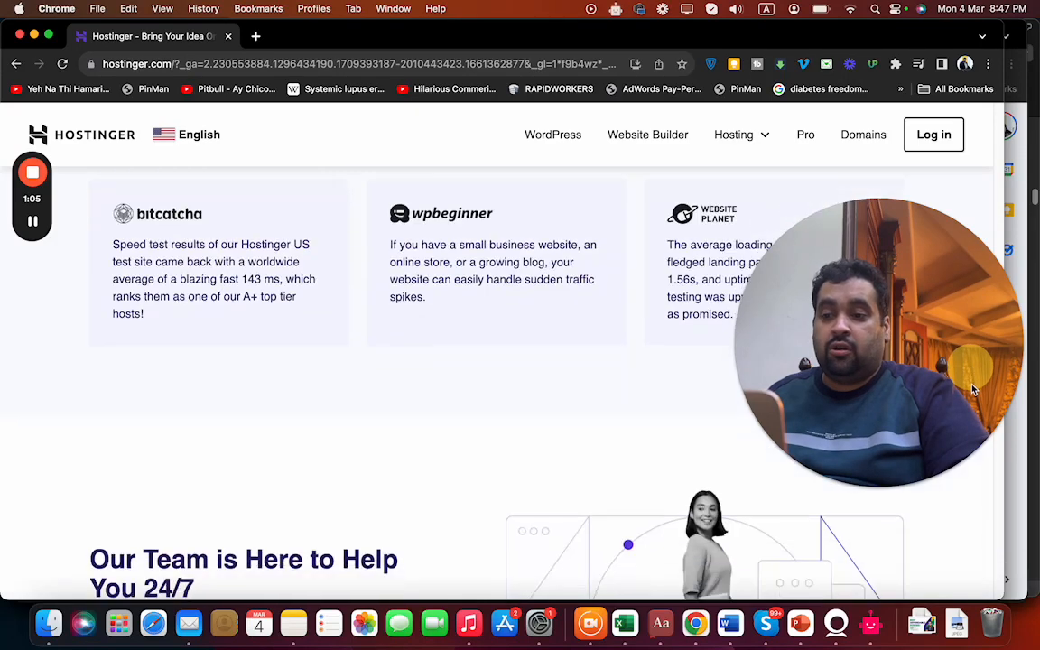
{"action": "scroll", "scroll_direction": "down", "scroll_amount": 3}
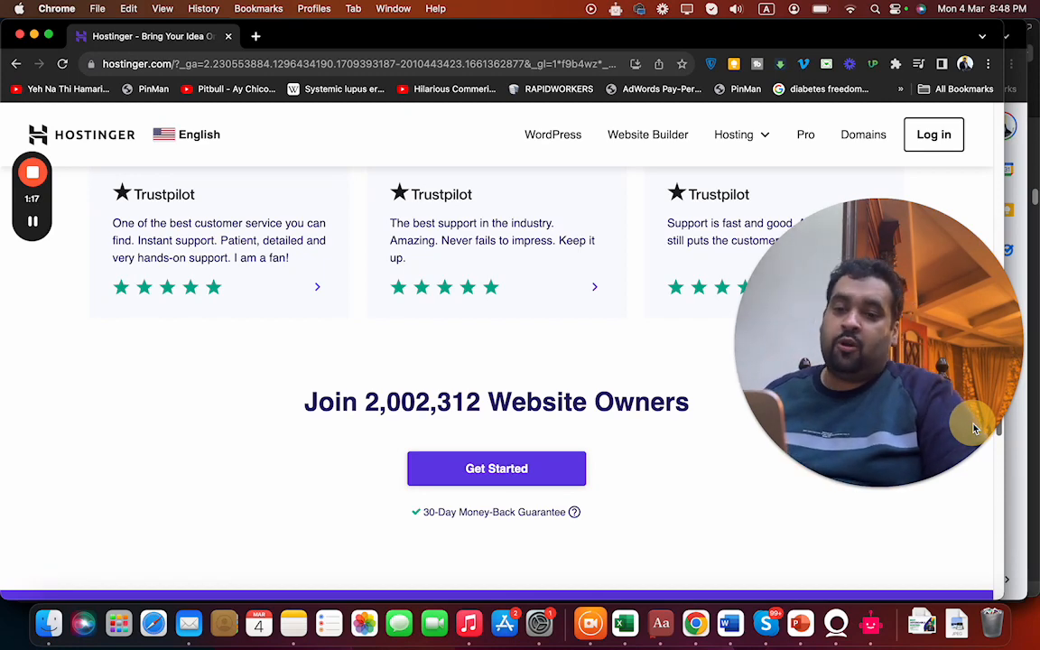
{"action": "scroll", "scroll_direction": "down", "scroll_amount": 3}
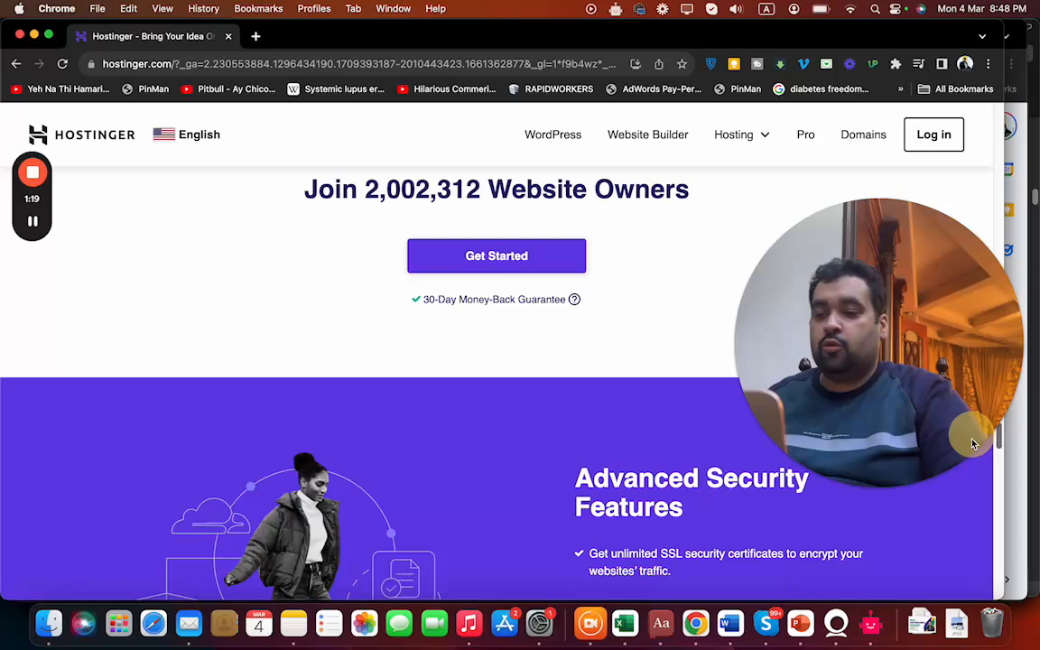
{"action": "scroll", "scroll_direction": "down", "scroll_amount": 3}
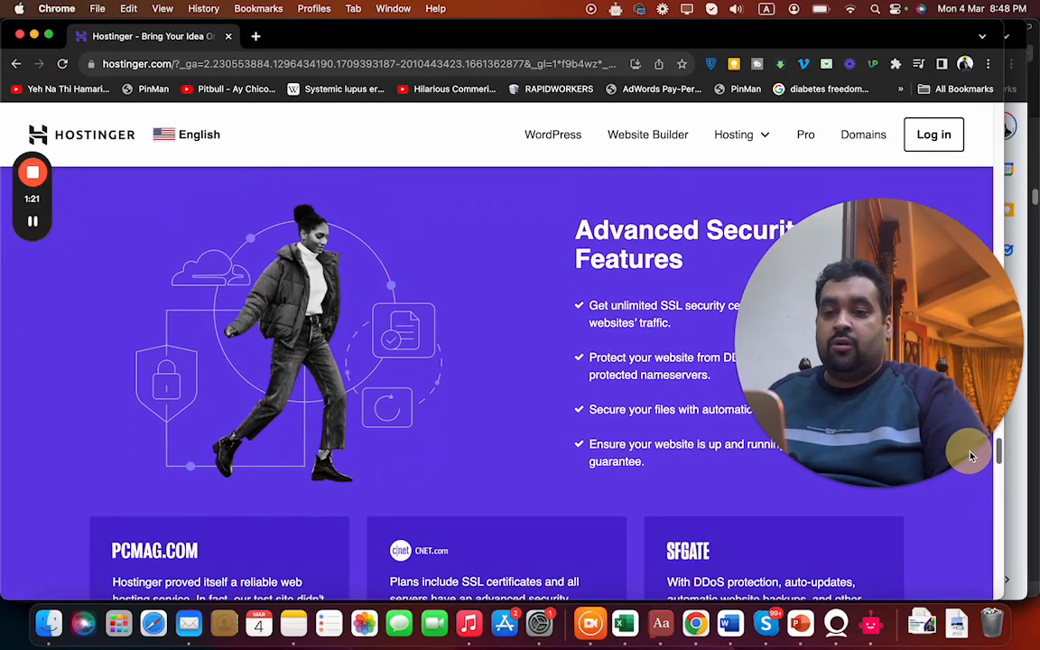
{"action": "scroll", "scroll_direction": "down", "scroll_amount": 3}
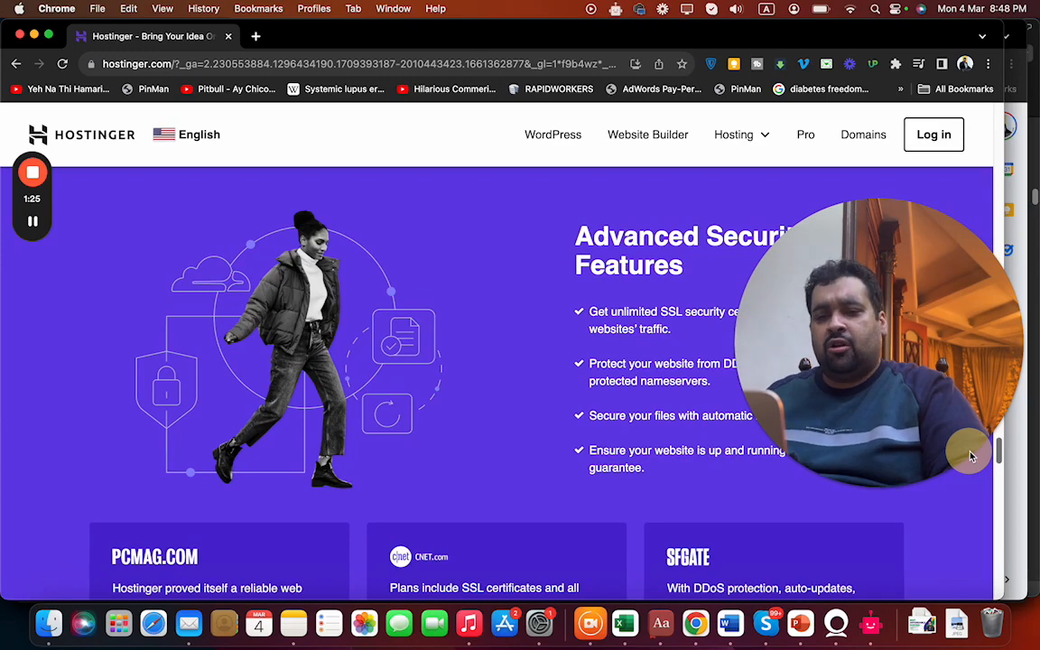
{"action": "scroll", "scroll_direction": "down", "scroll_amount": 3}
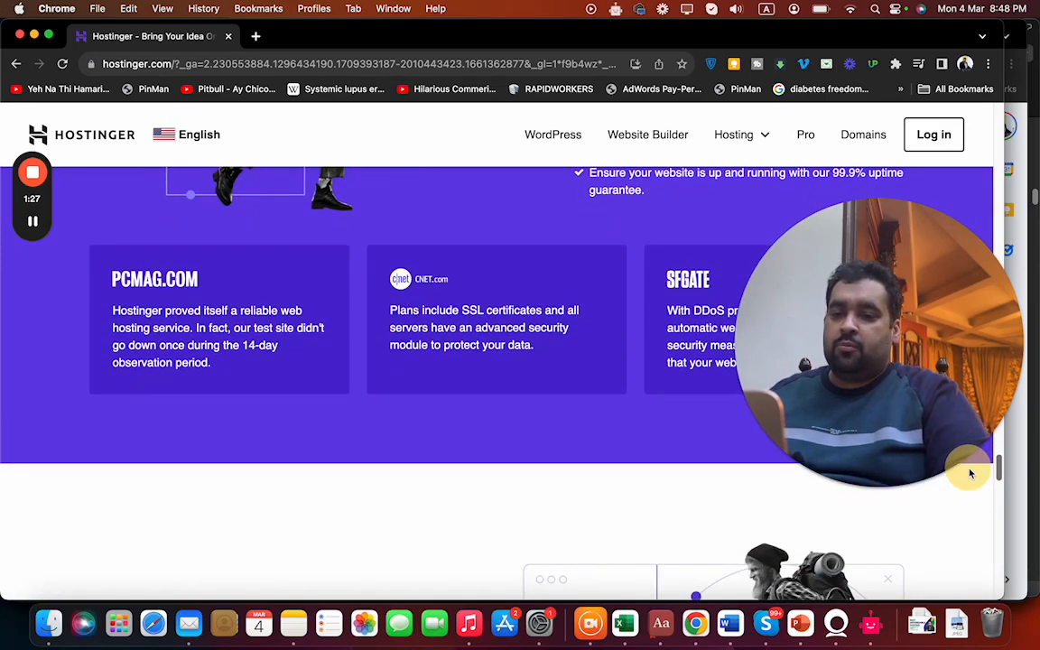
{"action": "scroll", "scroll_direction": "down", "scroll_amount": 3}
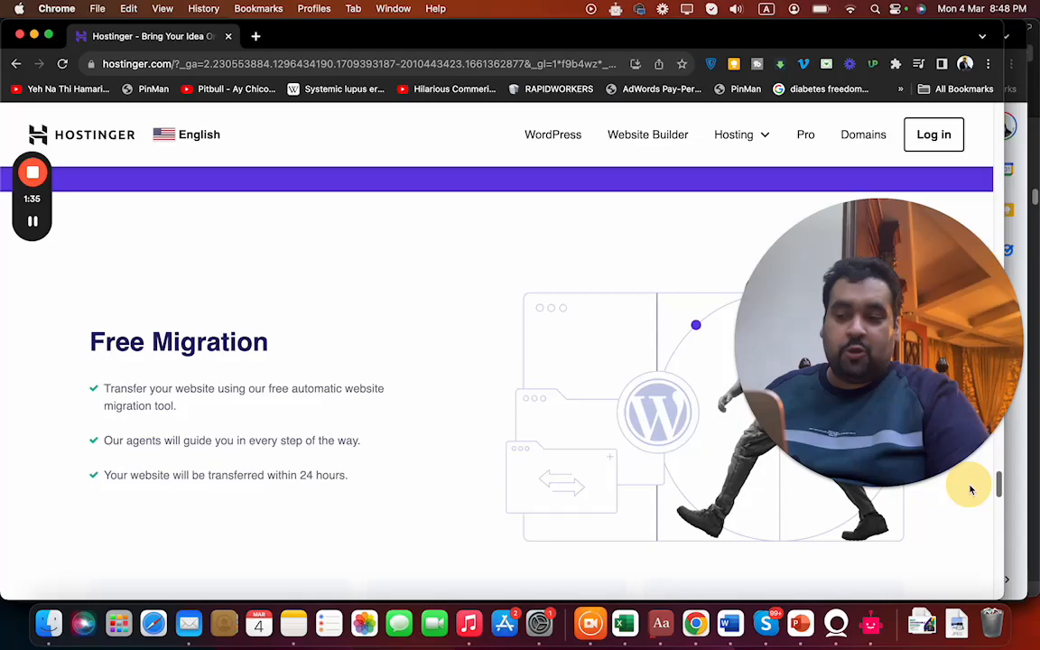
{"action": "scroll", "scroll_direction": "down", "scroll_amount": 3}
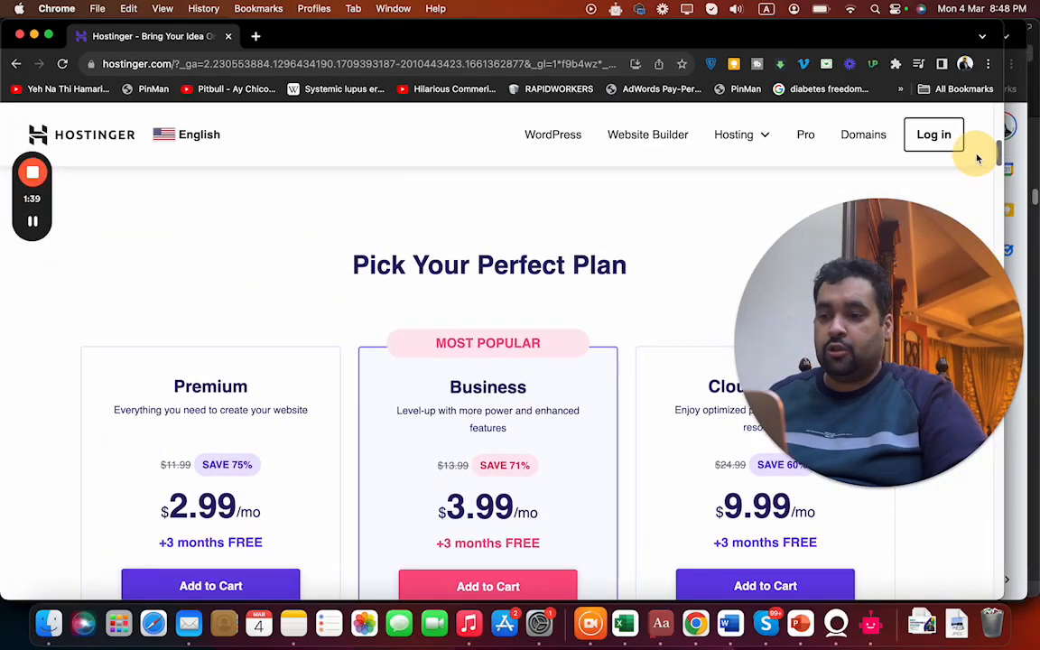
{"action": "scroll", "scroll_direction": "up", "scroll_amount": 3}
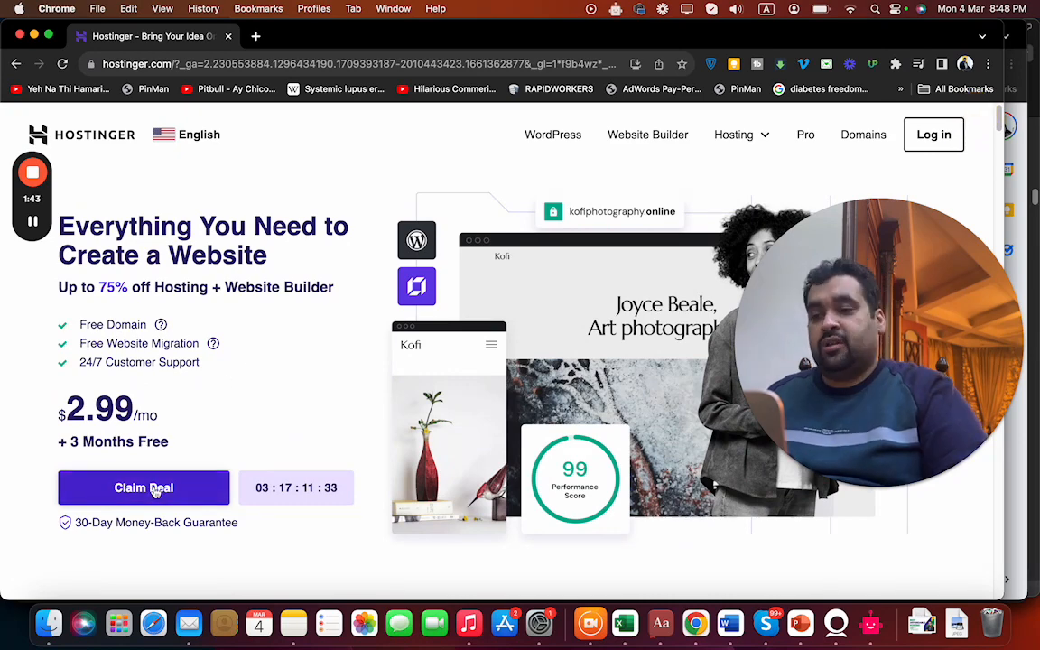
- Add the Premium plan to the cart, opening the order page with 48 months preselected
{"action": "left_click", "coordinate": [144, 488]}
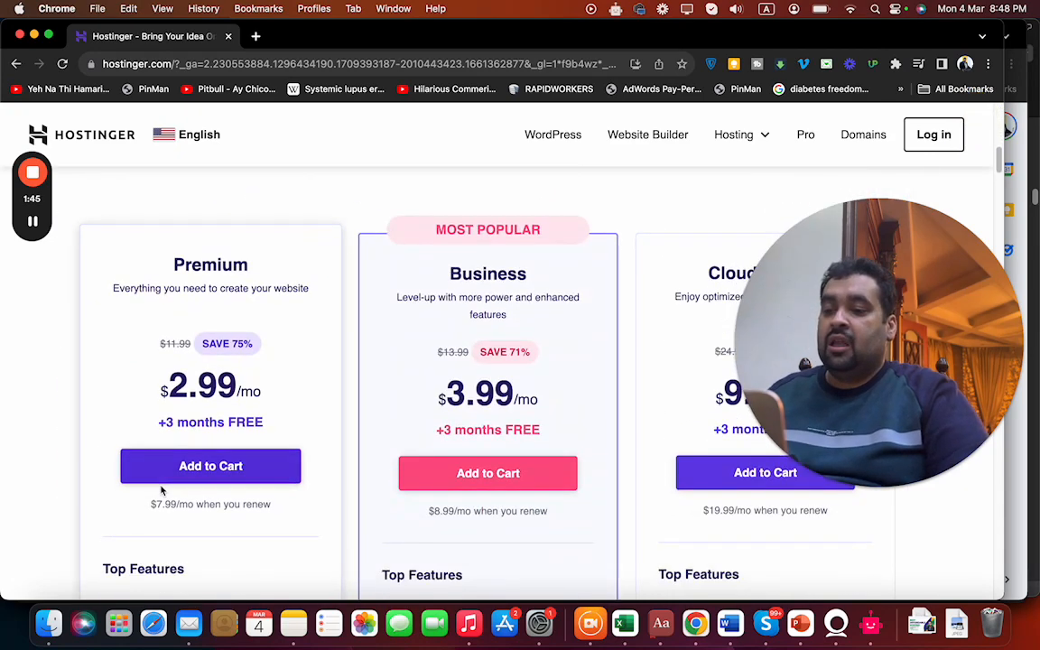
{"action": "left_click", "coordinate": [210, 466]}
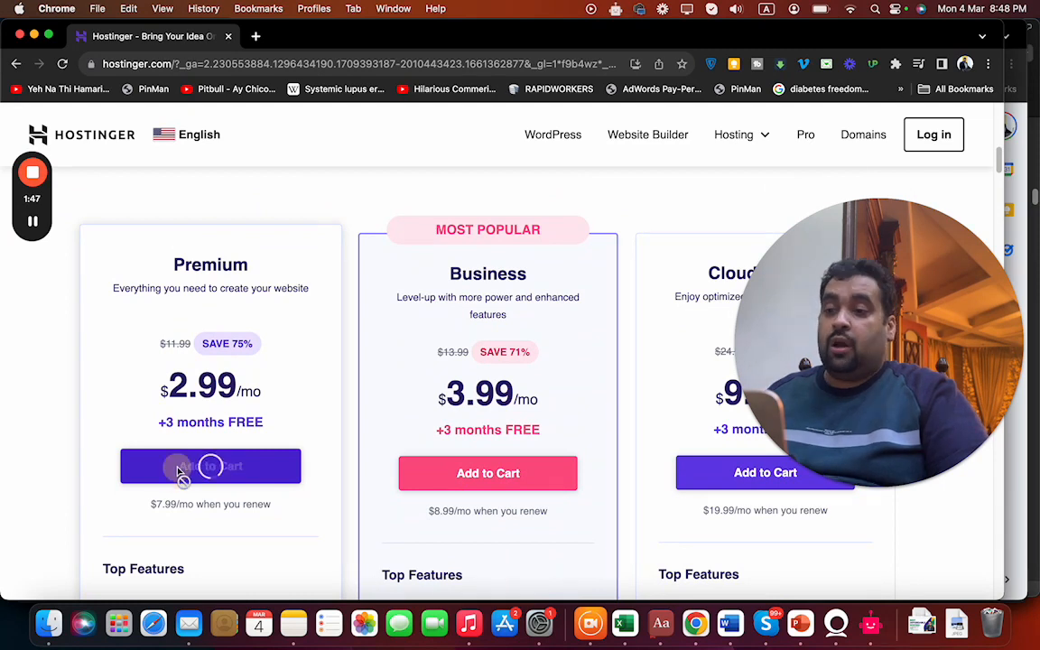
{"action": "left_click", "coordinate": [210, 466]}
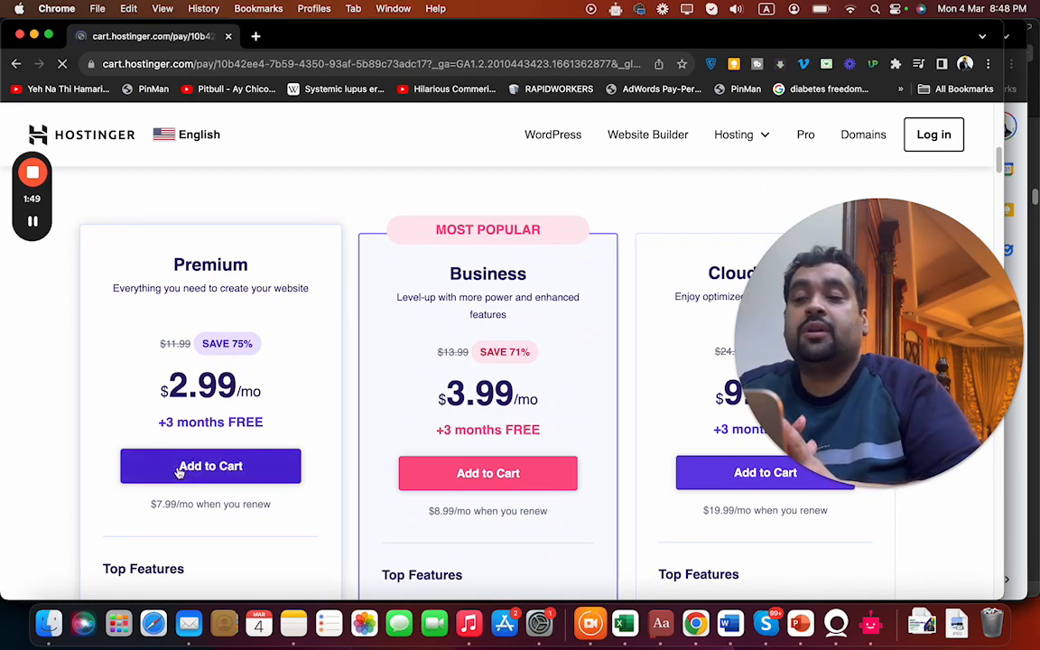
{"action": "left_click", "coordinate": [211, 466]}
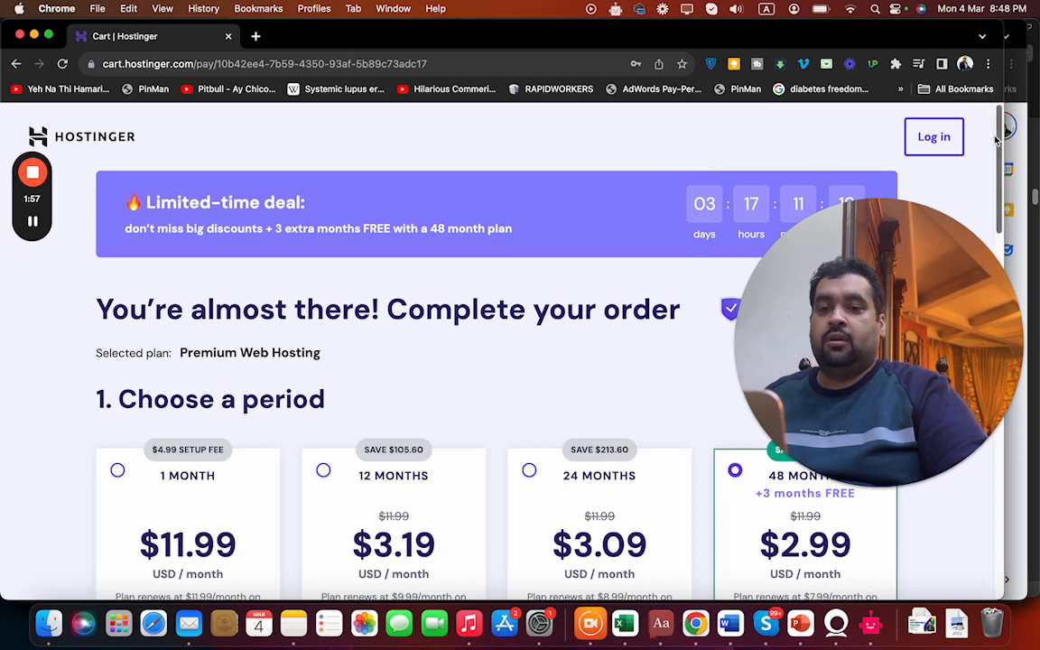
{"action": "scroll", "scroll_direction": "down", "scroll_amount": 3}
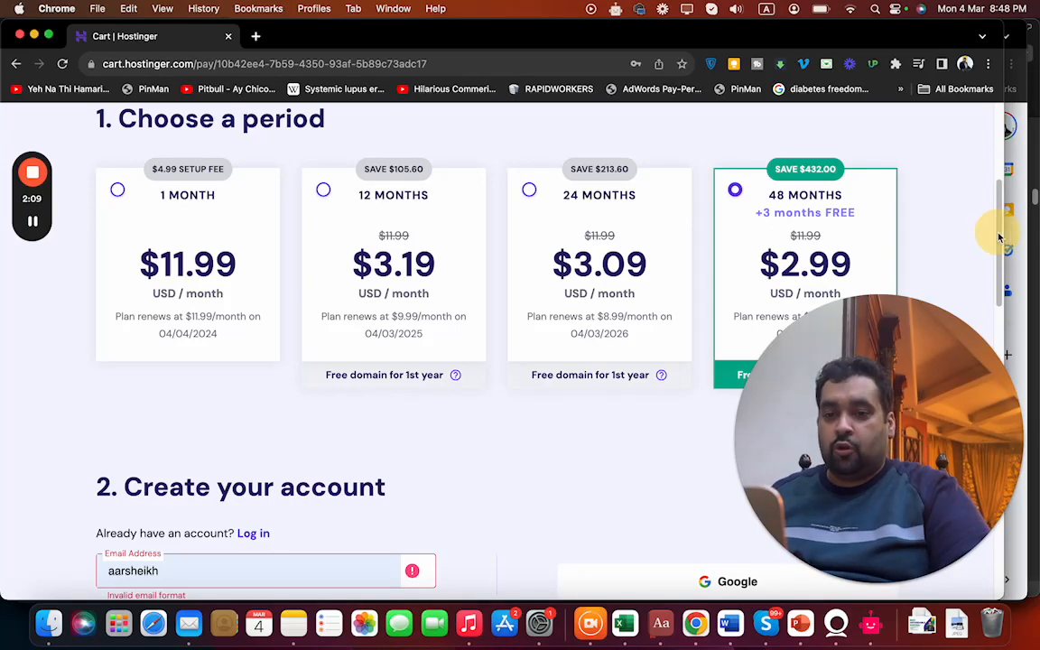
{"action": "scroll", "scroll_direction": "down", "scroll_amount": 3}
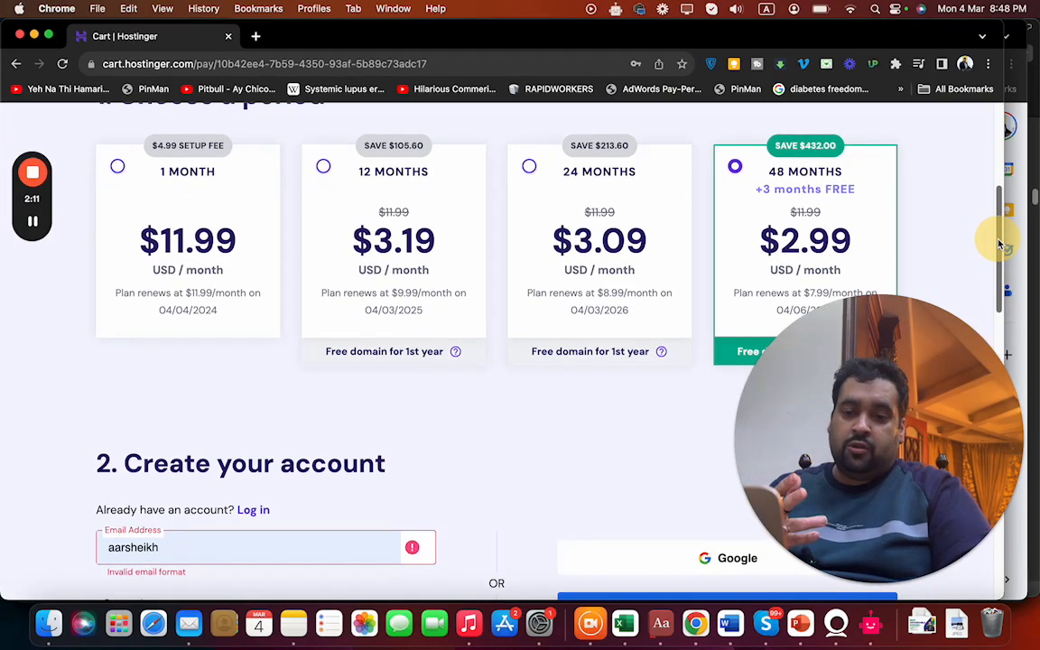
{"action": "scroll", "scroll_direction": "down", "scroll_amount": 3}
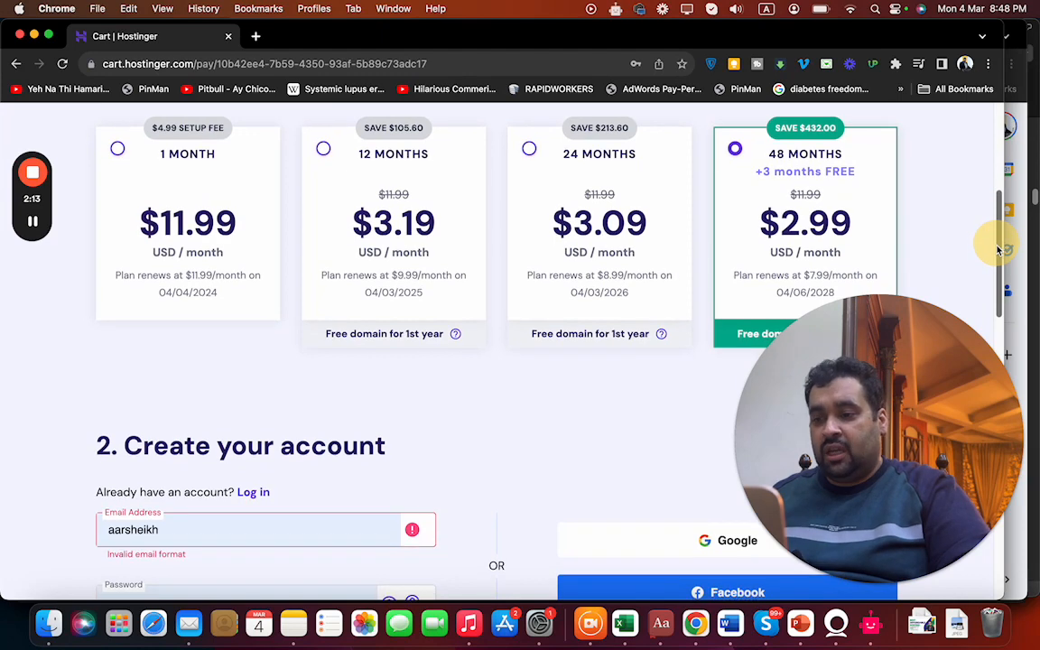
{"action": "scroll", "scroll_direction": "down", "scroll_amount": 3}
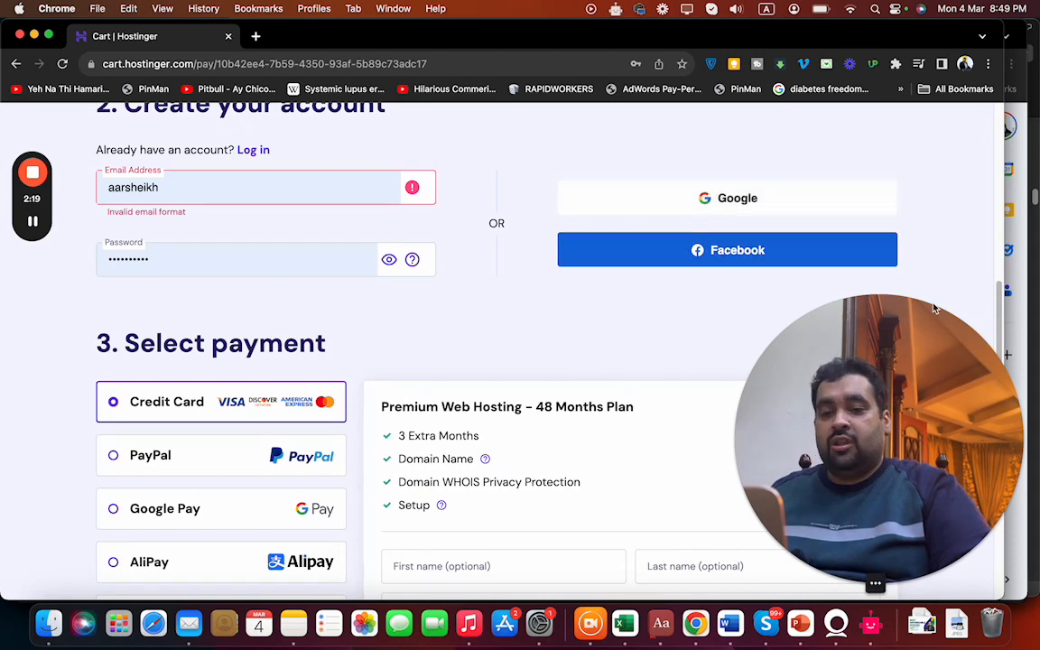
{"action": "mouse_move", "coordinate": [974, 364]}
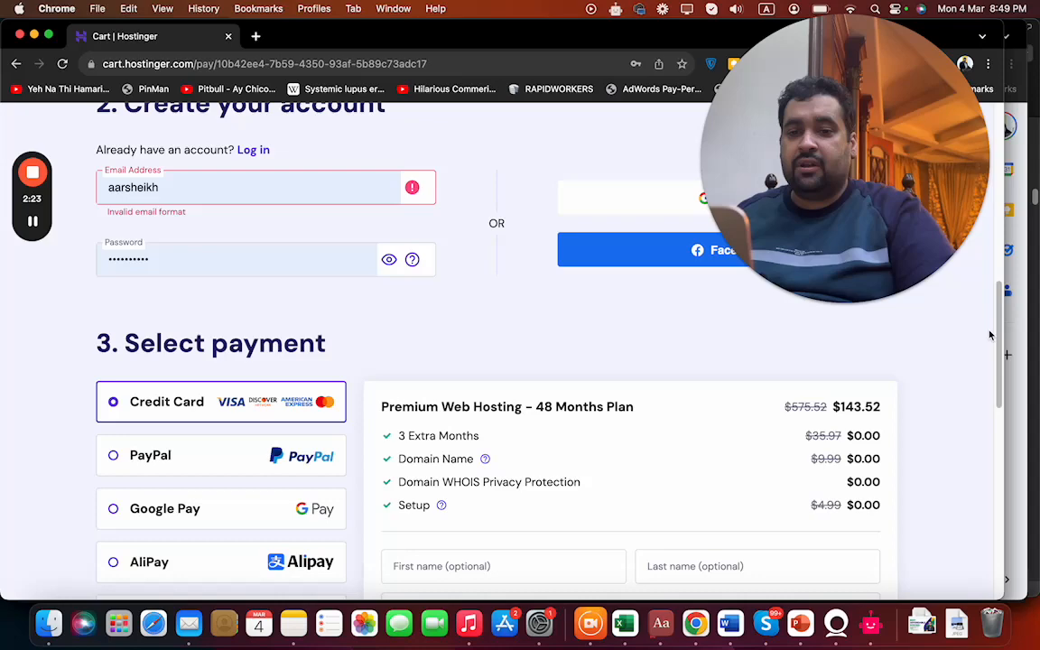
{"action": "scroll", "scroll_direction": "down", "scroll_amount": 3}
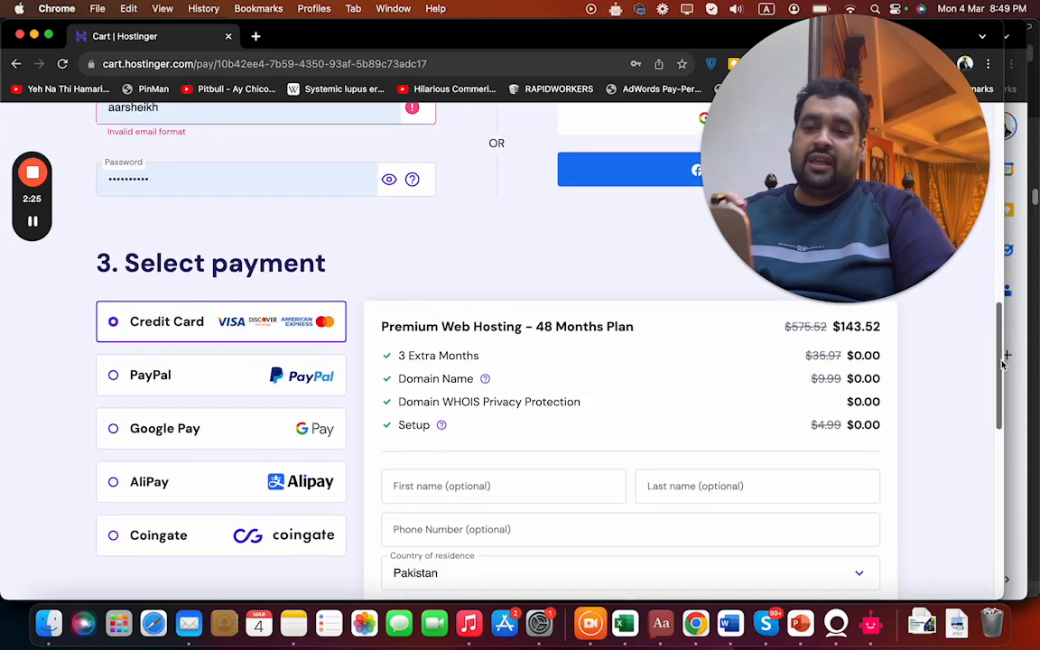
{"action": "scroll", "scroll_direction": "down", "scroll_amount": 3}
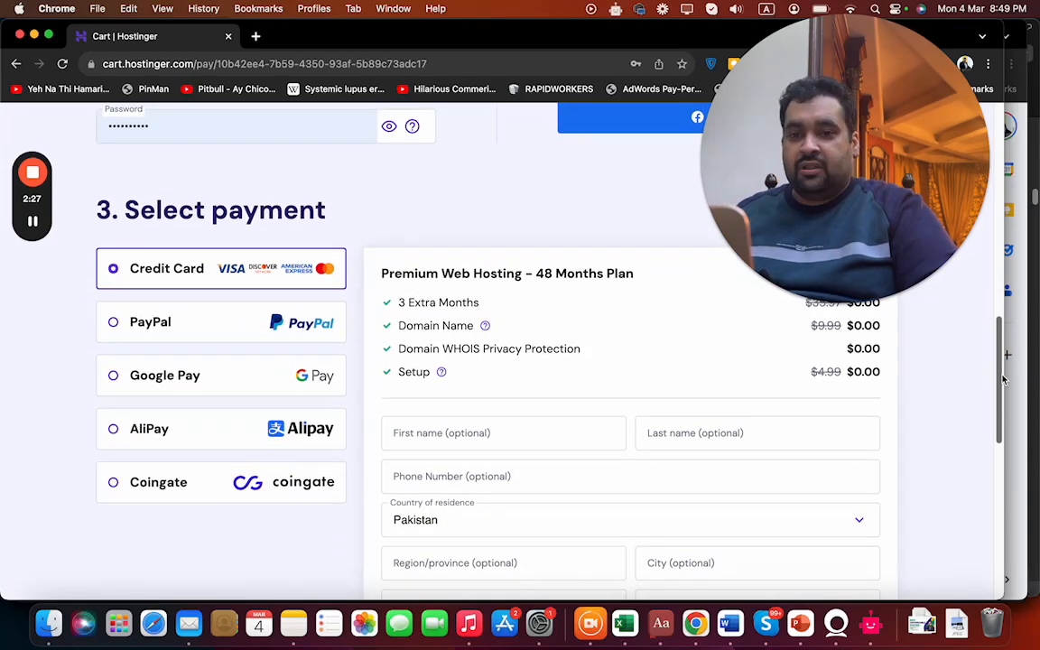
{"action": "scroll", "scroll_direction": "down", "scroll_amount": 3}
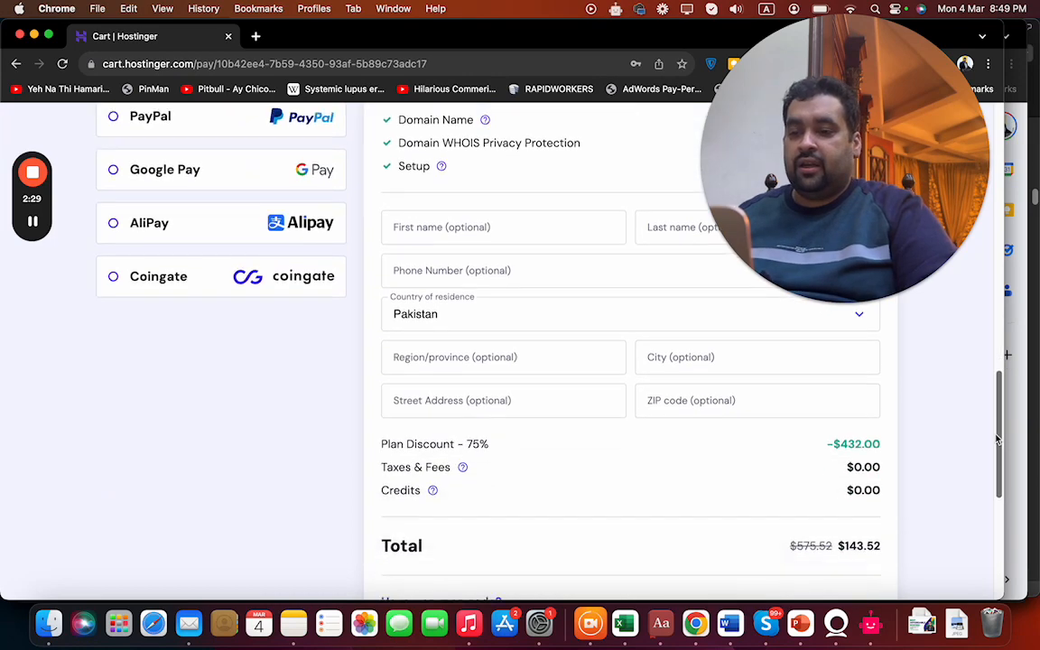
{"action": "scroll", "scroll_direction": "down", "scroll_amount": 3}
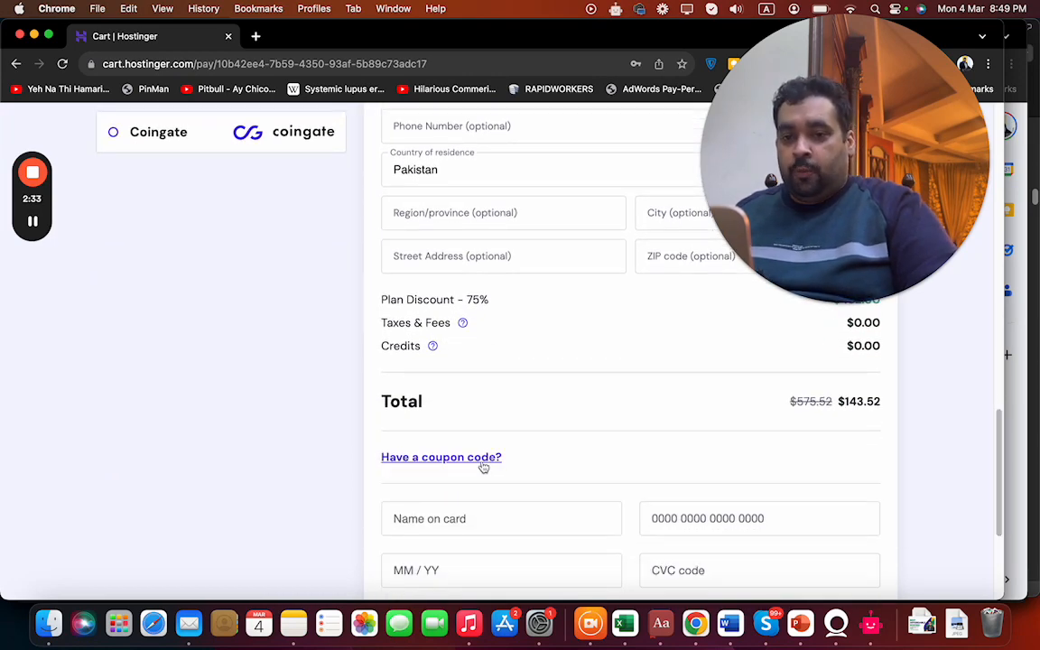
- Enter the coupon code ALIRAZAMARKETING in the revealed coupon field
{"action": "left_click", "coordinate": [441, 457]}
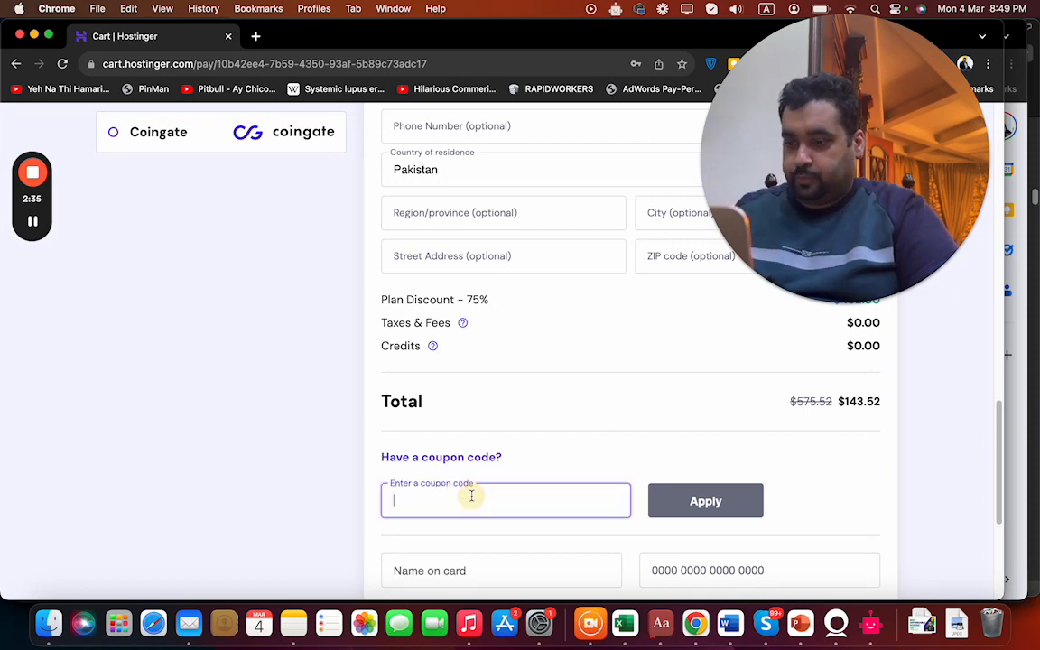
{"action": "type", "text": "ALIRAZ"}
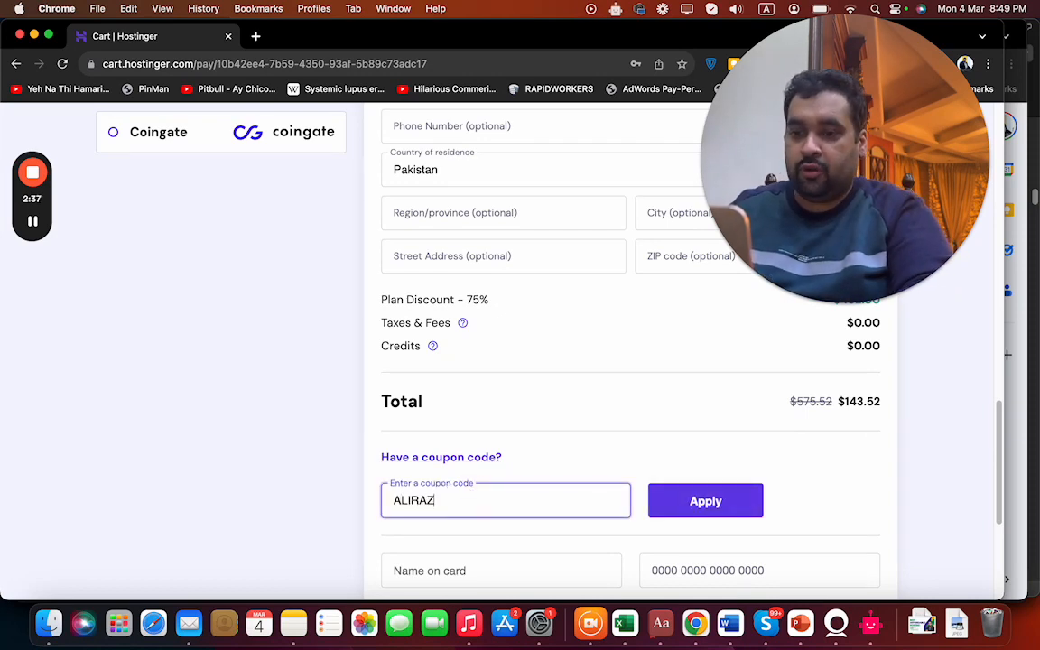
{"action": "type", "text": "AMARKETING"}
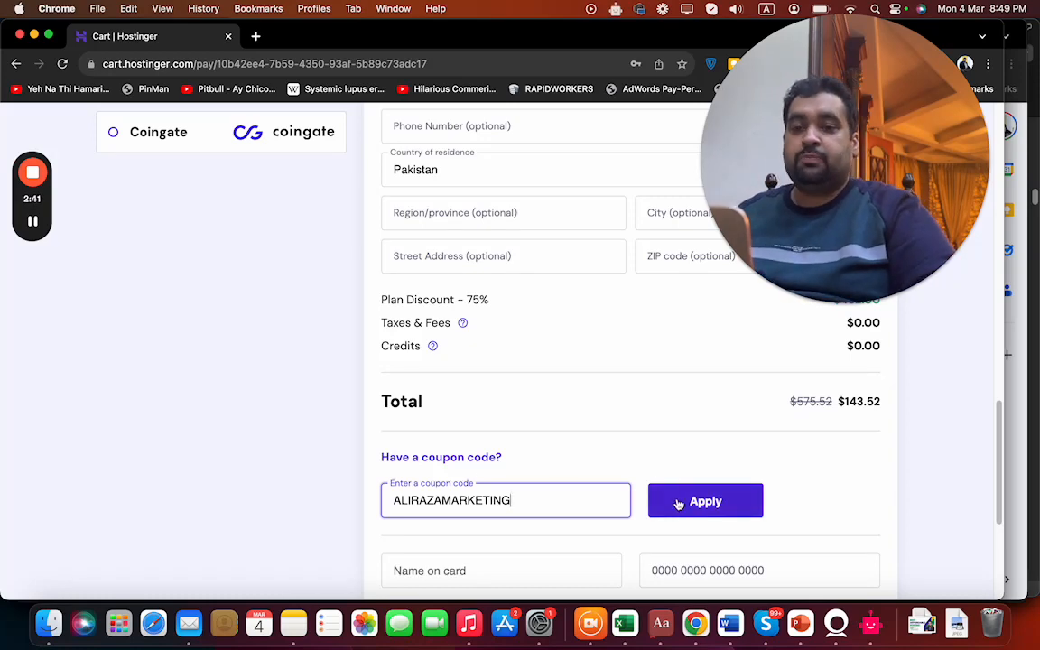
{"action": "scroll", "scroll_direction": "down", "scroll_amount": 3}
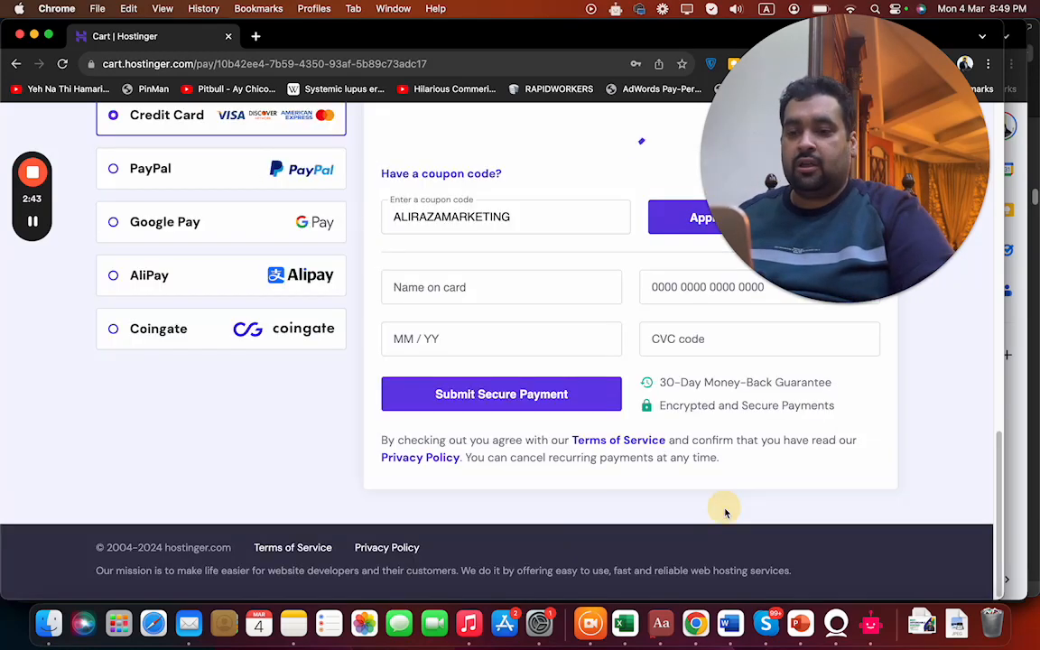
- Apply ALIRAZAMARKETING, dropping the total to $129.17, then remove it to restore $143.52
{"action": "left_click", "coordinate": [705, 217]}
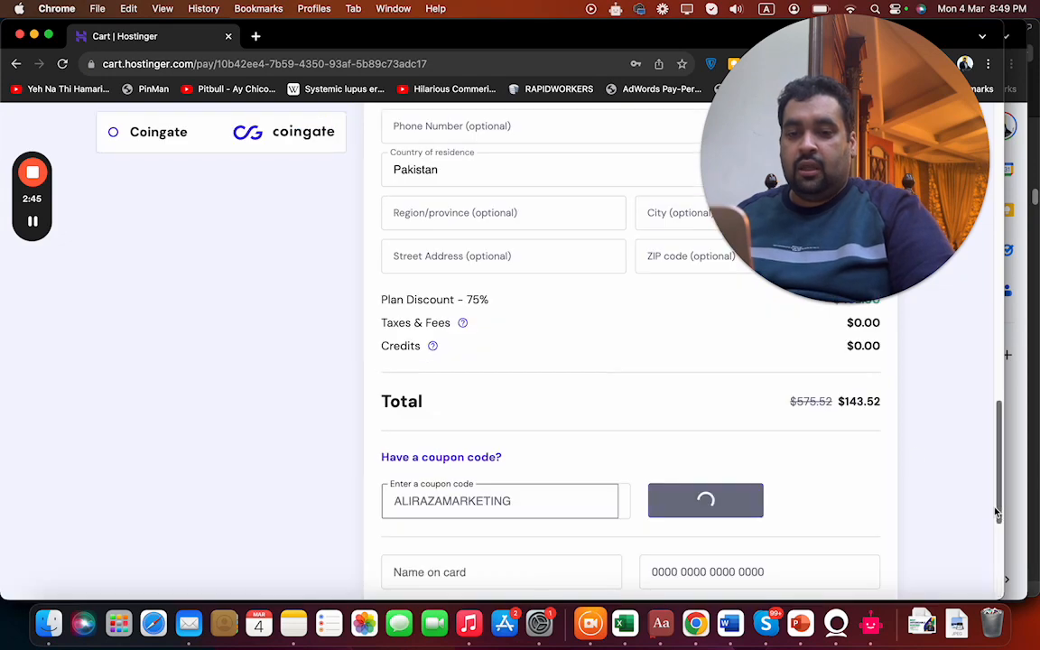
{"action": "left_click", "coordinate": [705, 500]}
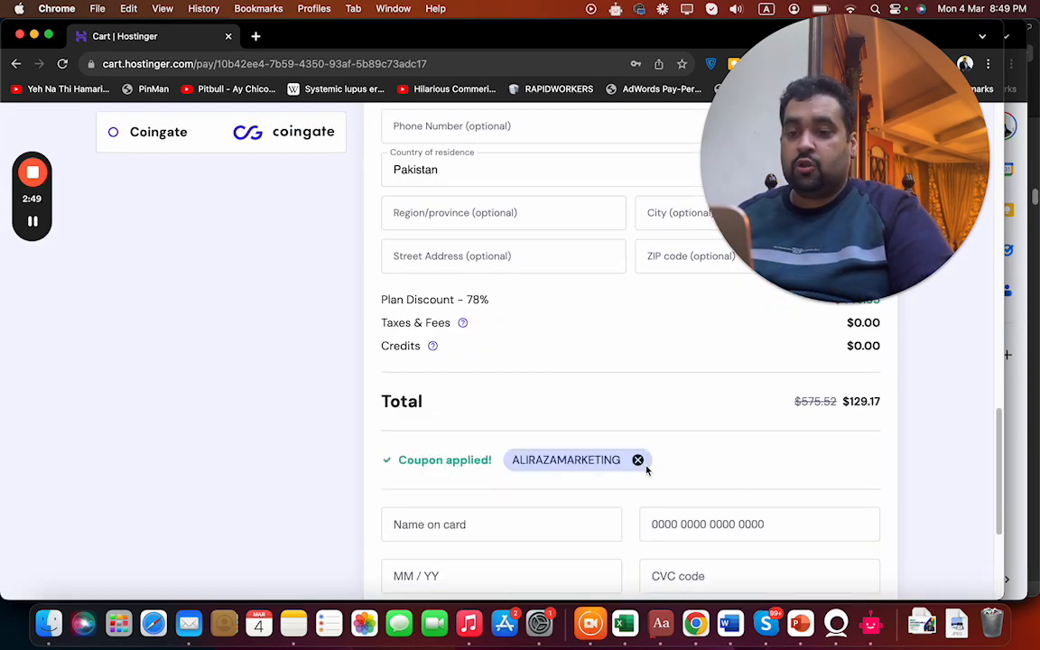
{"action": "left_click", "coordinate": [639, 460]}
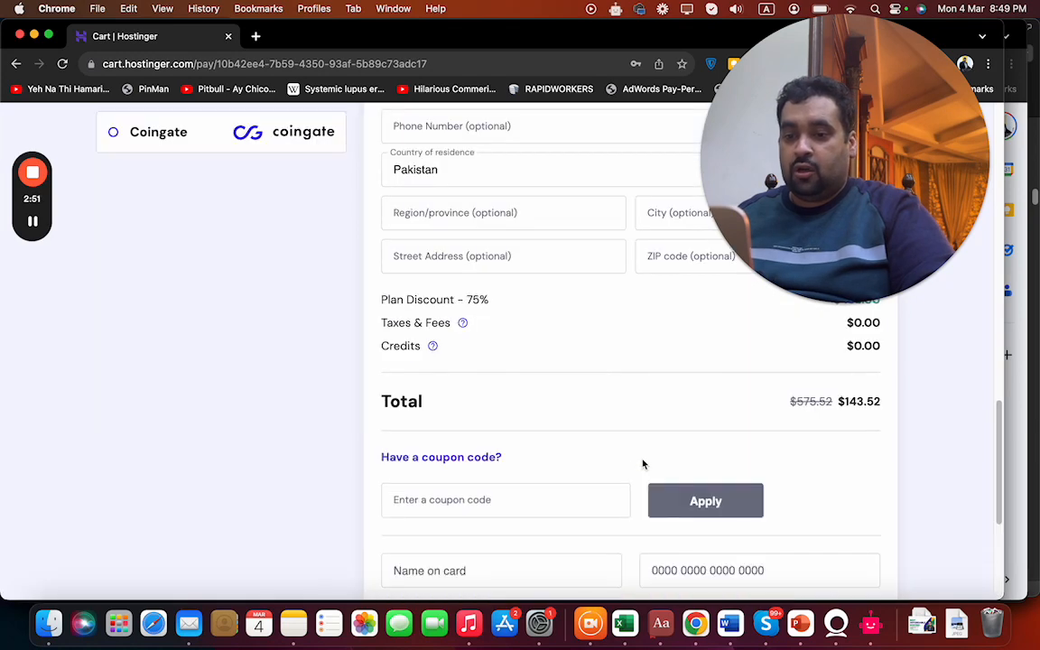
- Enter and apply coupon HI10, lowering the checkout total from $143.52 to $129.17
{"action": "type", "text": "HI10"}
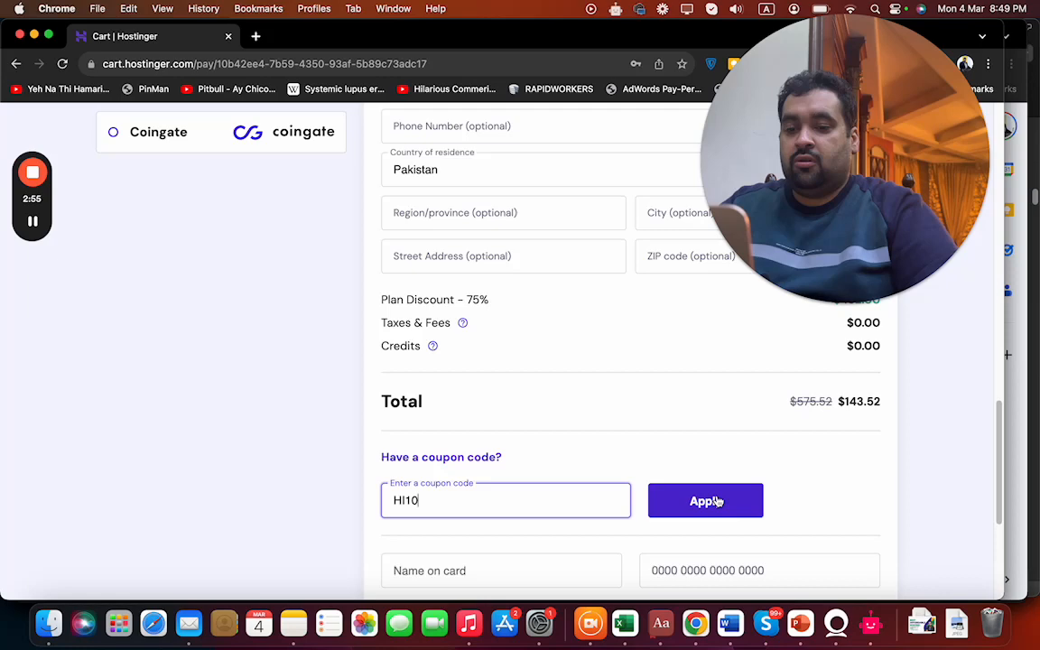
{"action": "left_click", "coordinate": [705, 501]}
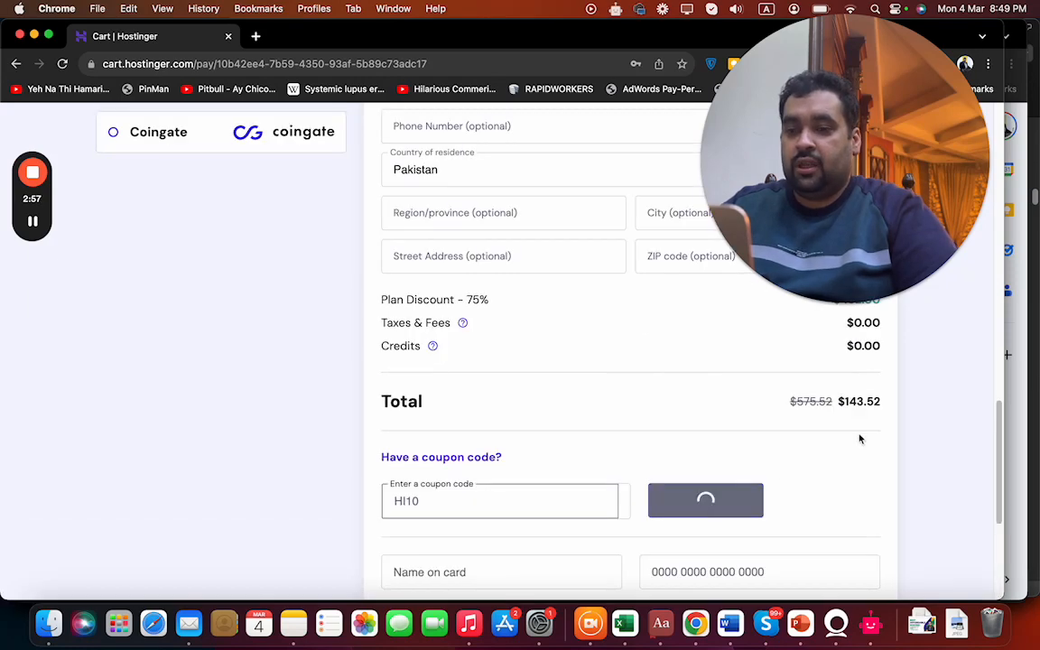
{"action": "left_click", "coordinate": [706, 500]}
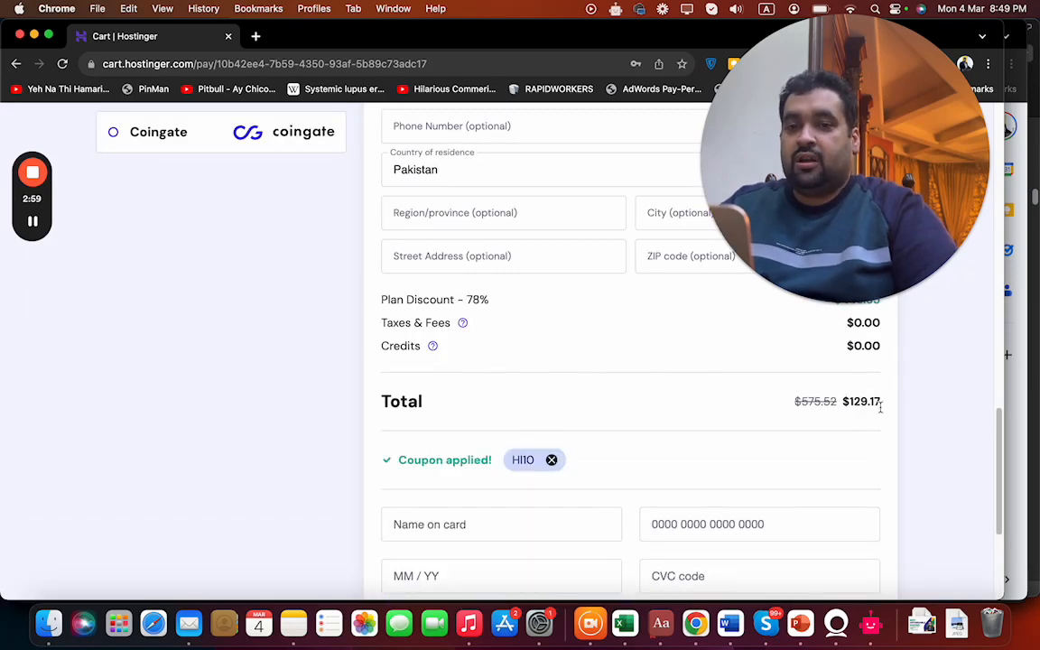